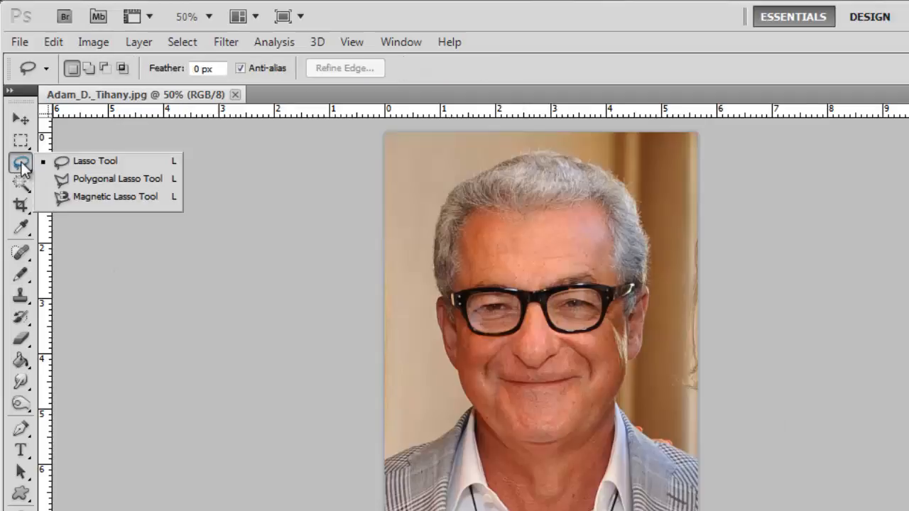
Step: Select the man with the Magnetic Lasso and copy him to a new layer via Layer via Copy
click(116, 196)
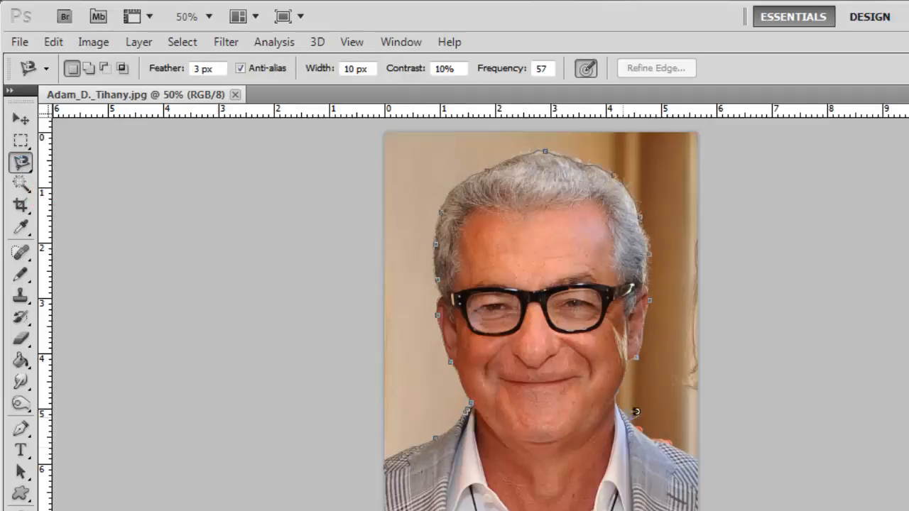
right_click(509, 401)
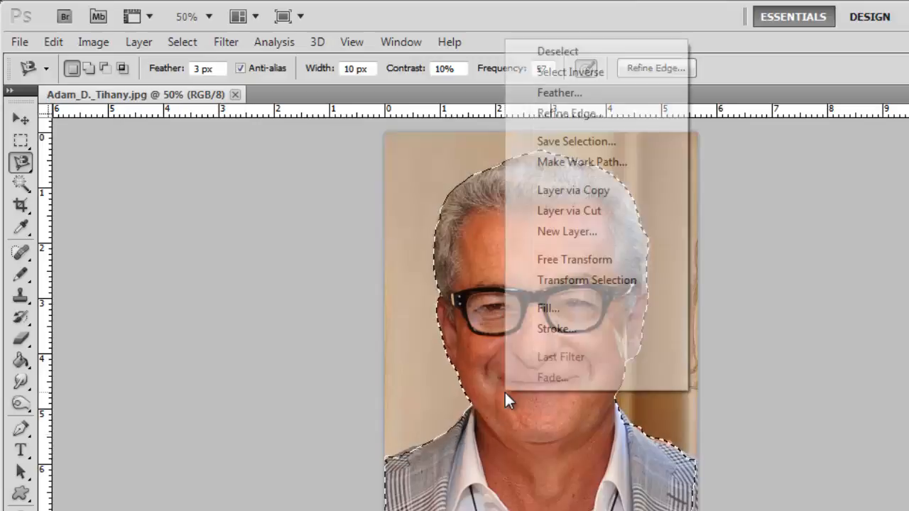
mouse_move(582, 191)
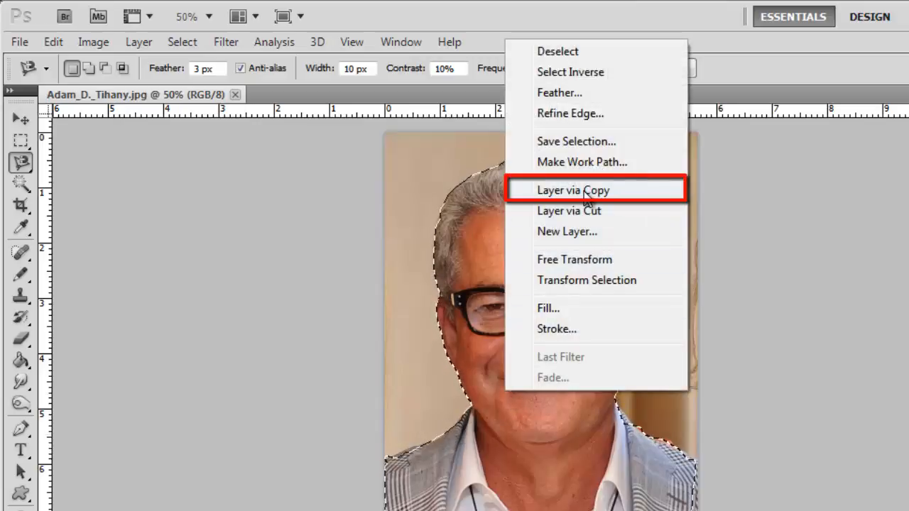
click(584, 191)
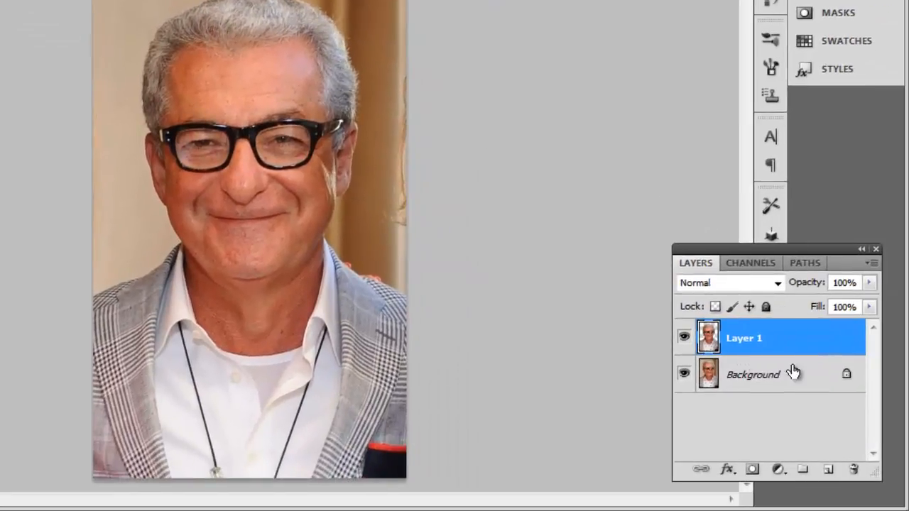
Step: Add a bright blue Solid Color fill layer above the Background photo, behind the cut-out man
click(753, 375)
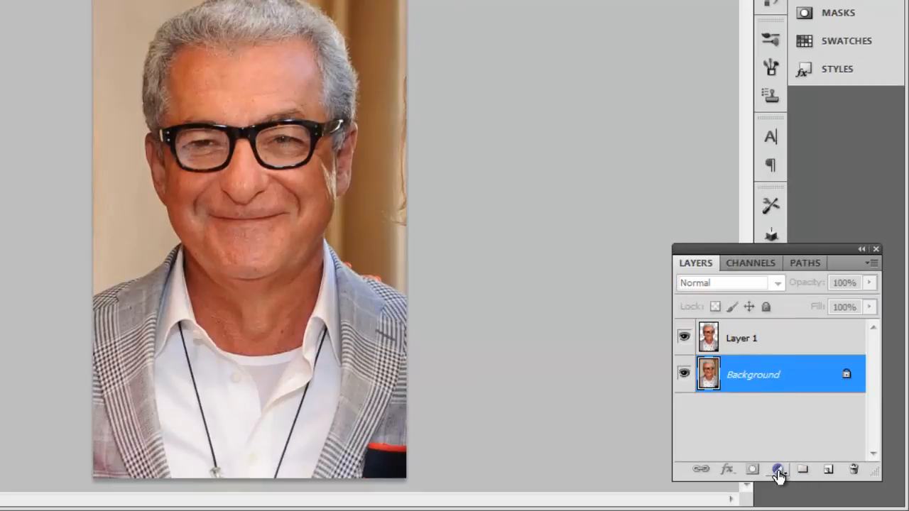
click(778, 483)
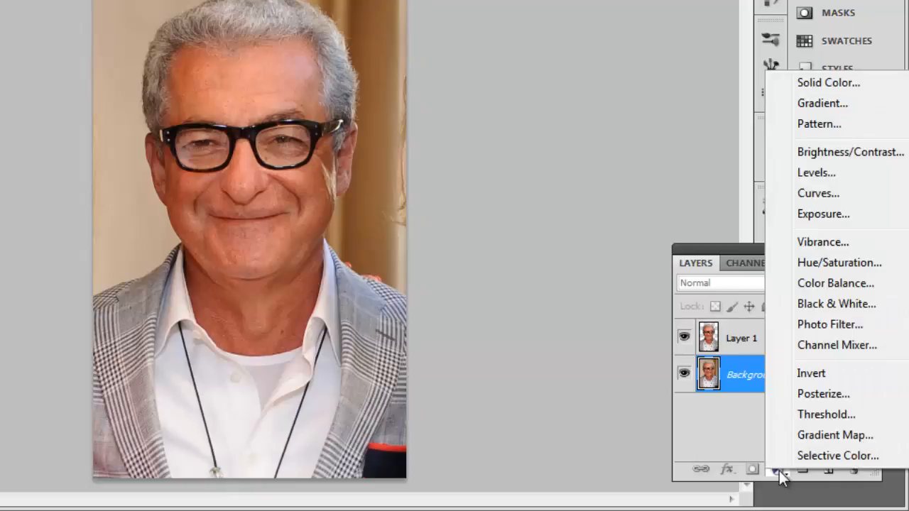
click(829, 83)
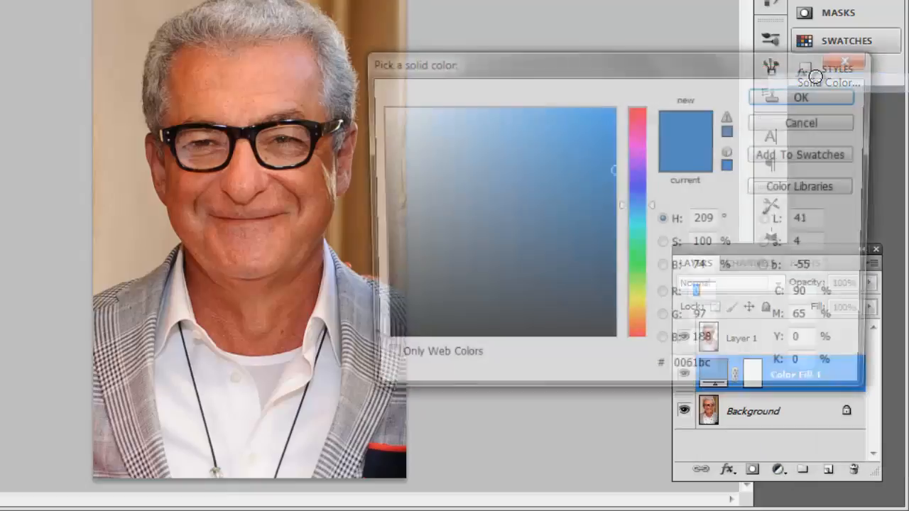
click(588, 145)
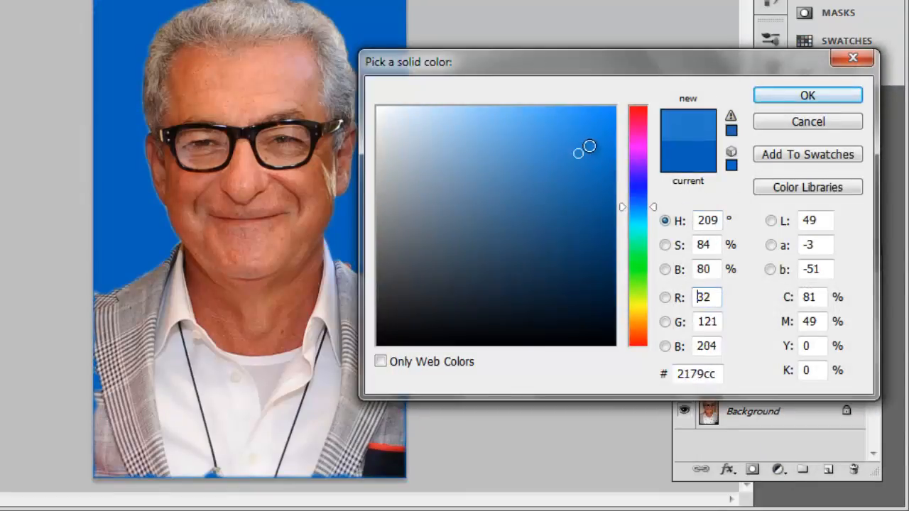
click(580, 128)
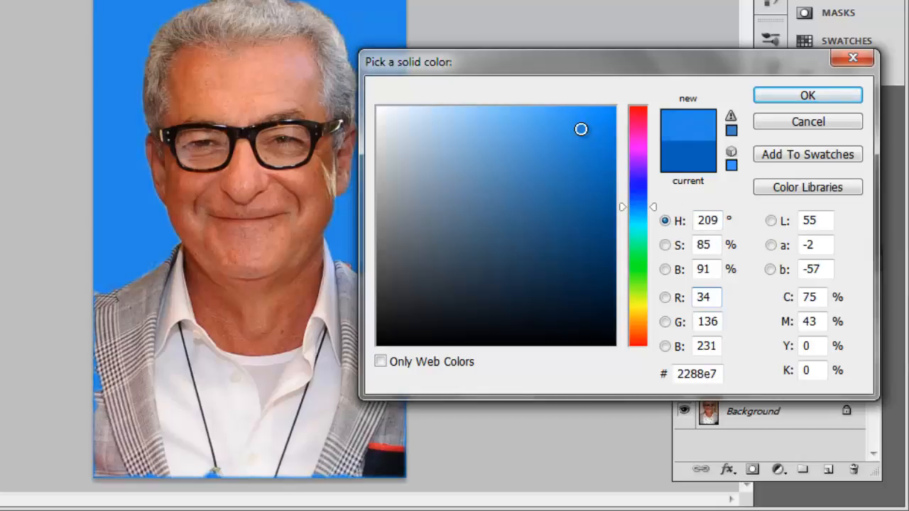
click(807, 94)
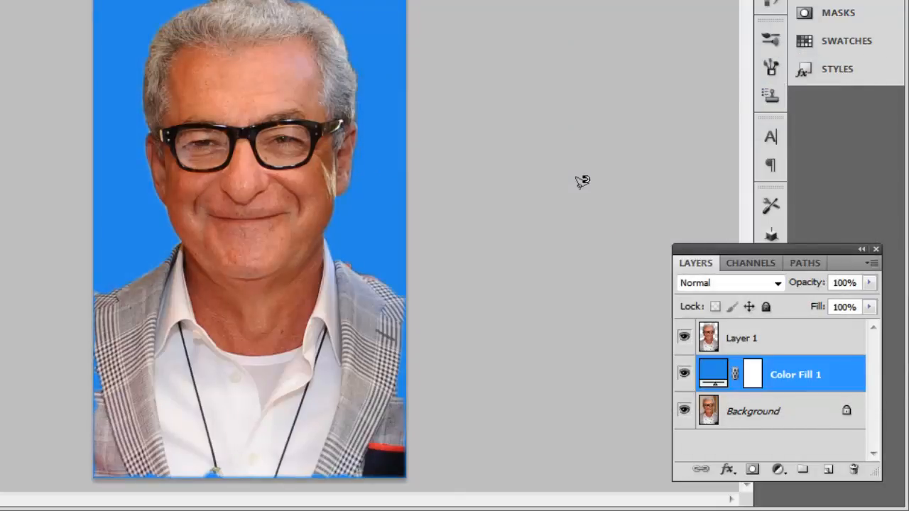
mouse_move(643, 271)
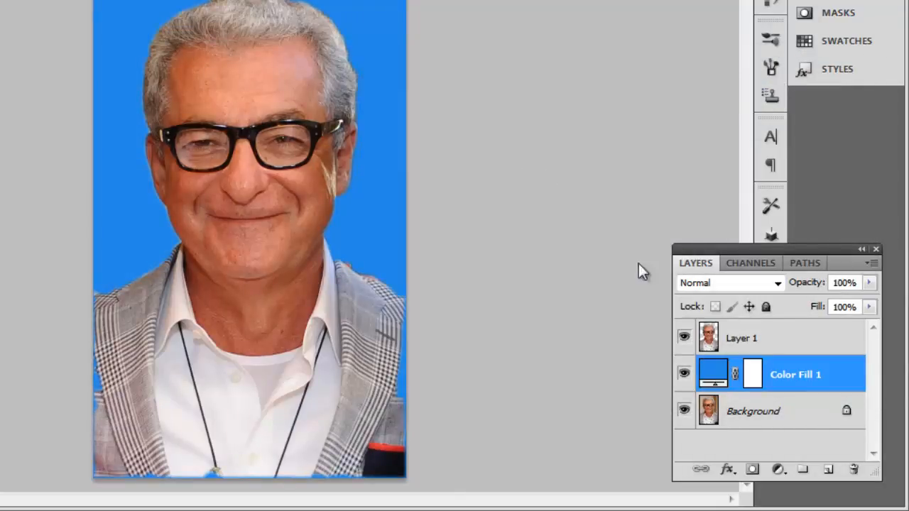
click(750, 338)
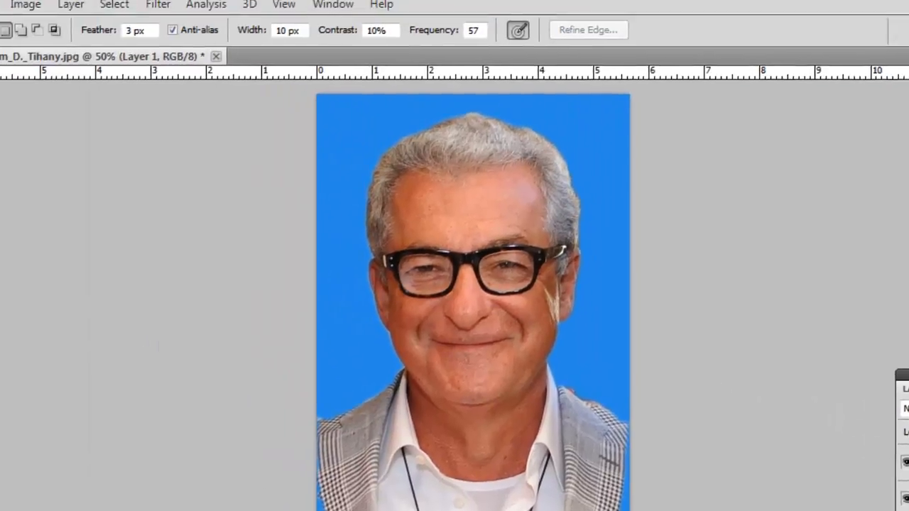
Step: Apply a Threshold adjustment to the man's layer, tuning the level slider for stark black-and-white
click(93, 41)
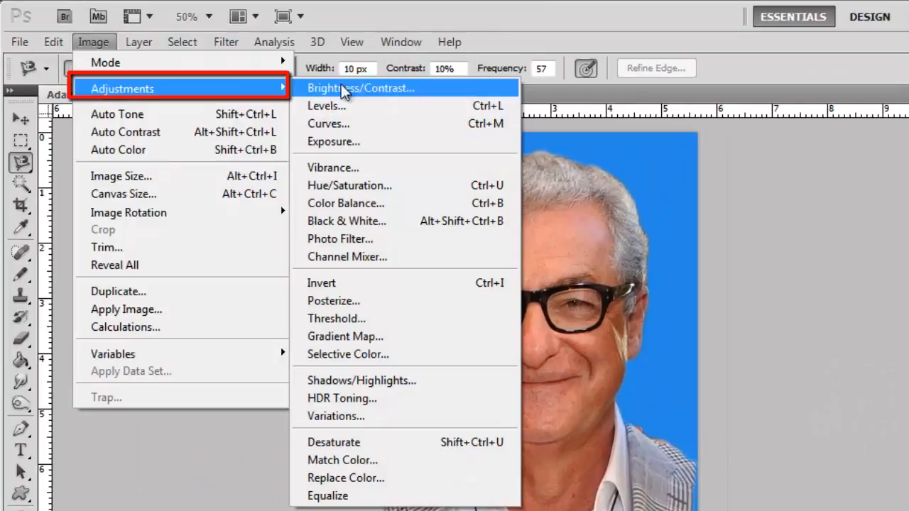
click(337, 318)
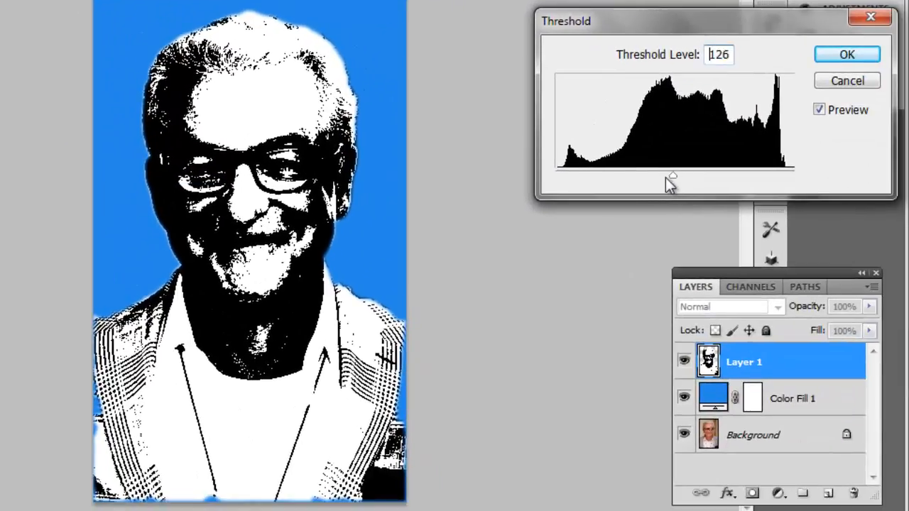
drag(670, 177, 654, 177)
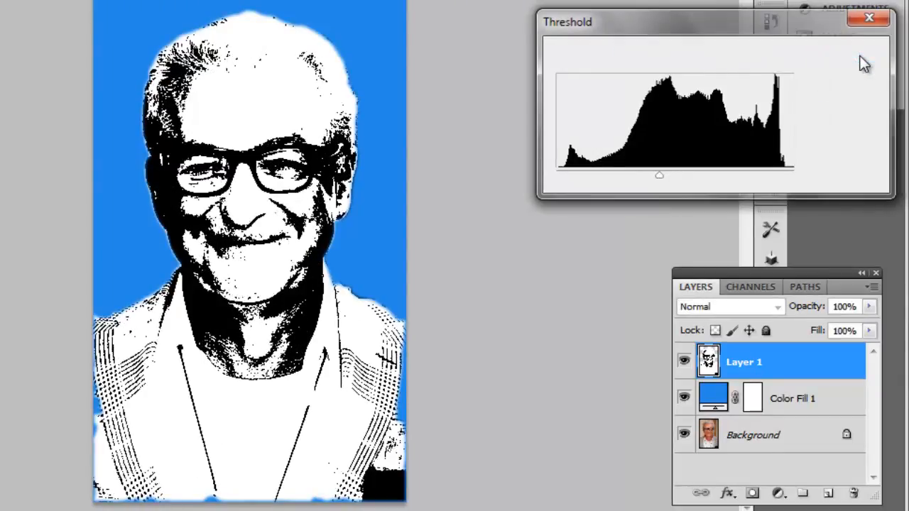
click(868, 21)
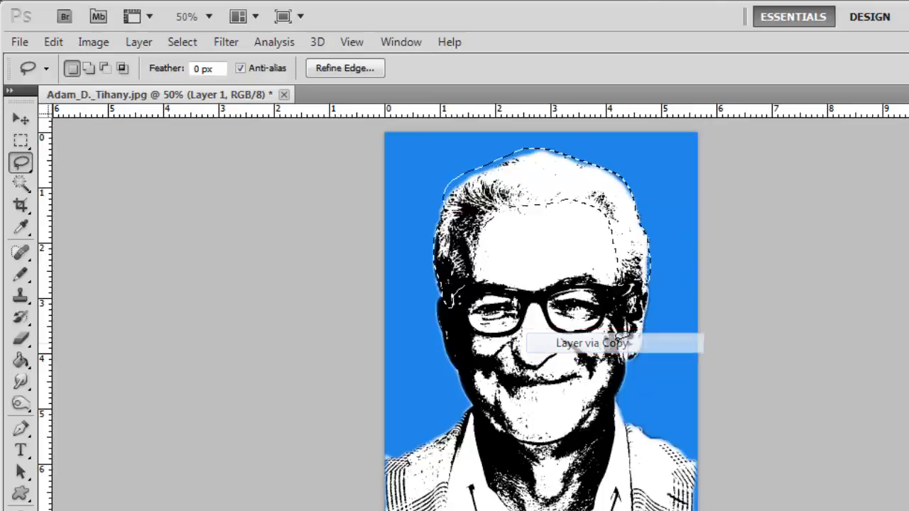
Step: Copy the lassoed hair area onto its own layer via Layer via Copy
click(589, 342)
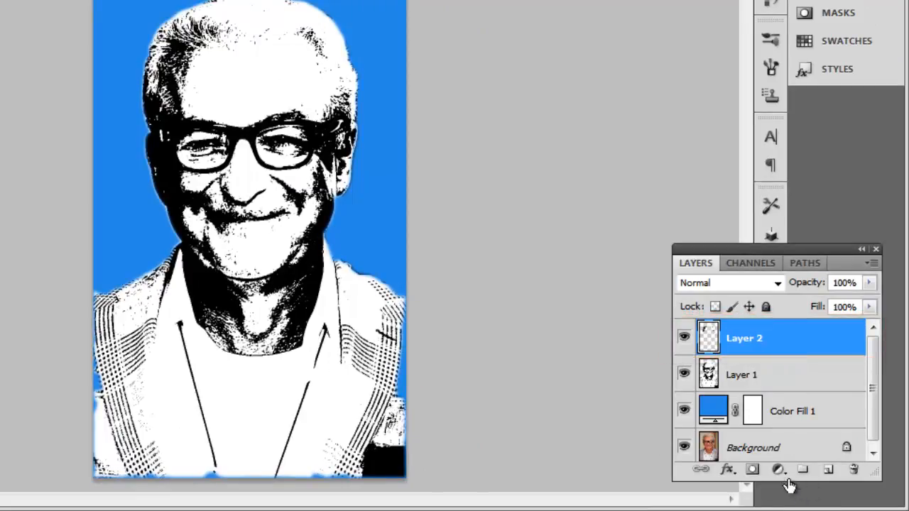
click(779, 469)
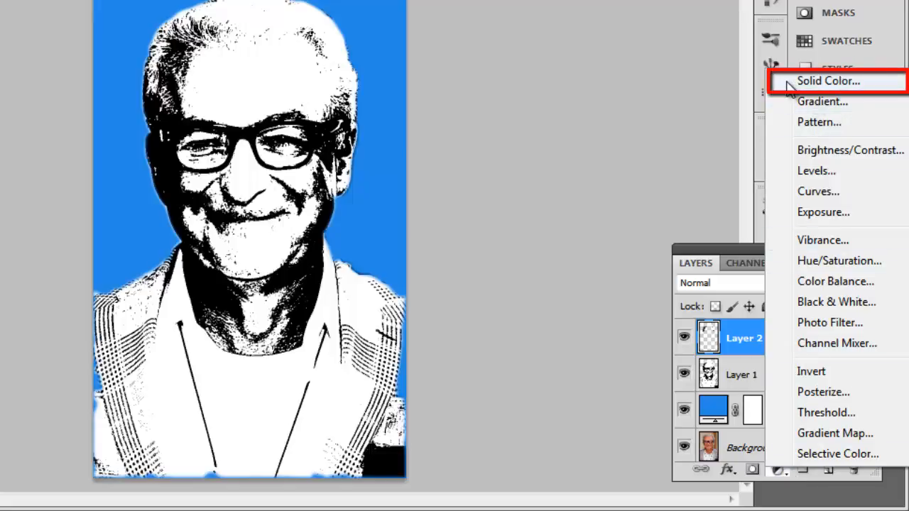
Step: Create a brown Solid Color fill using the previous layer as a clipping mask over the hair
click(827, 80)
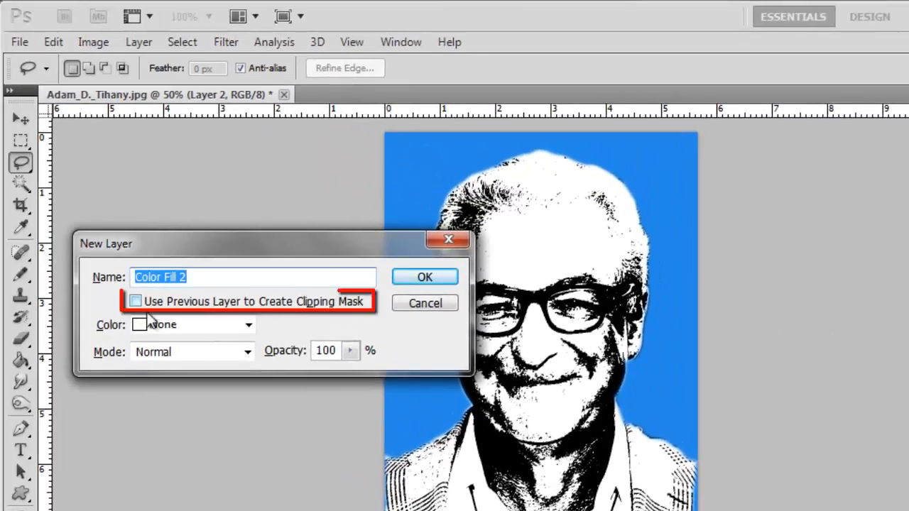
click(134, 301)
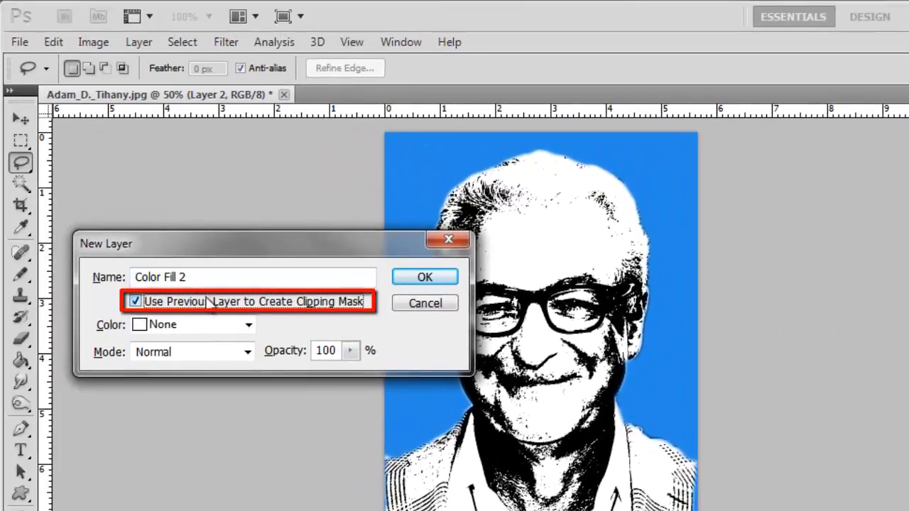
click(424, 275)
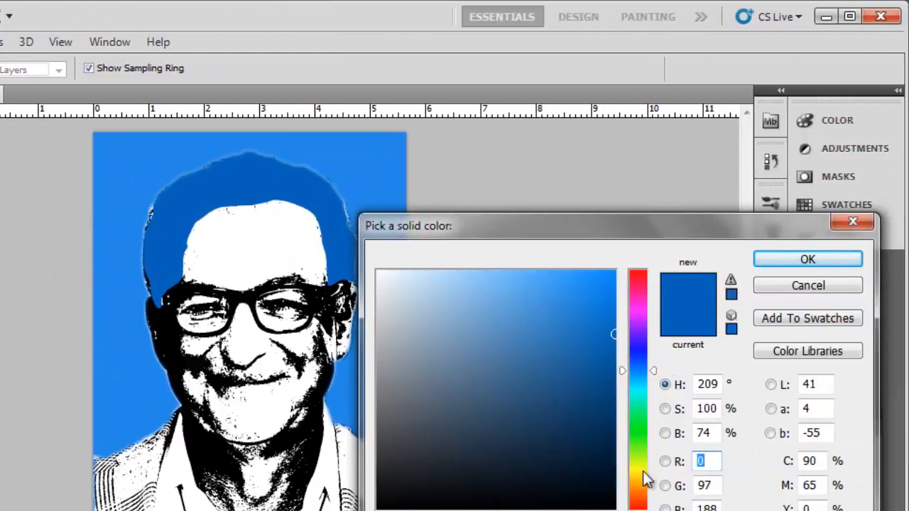
click(807, 258)
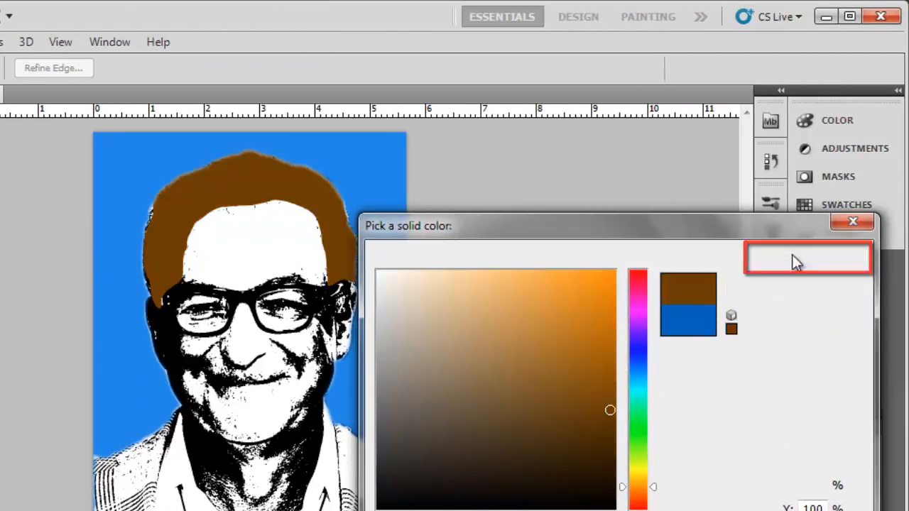
click(853, 222)
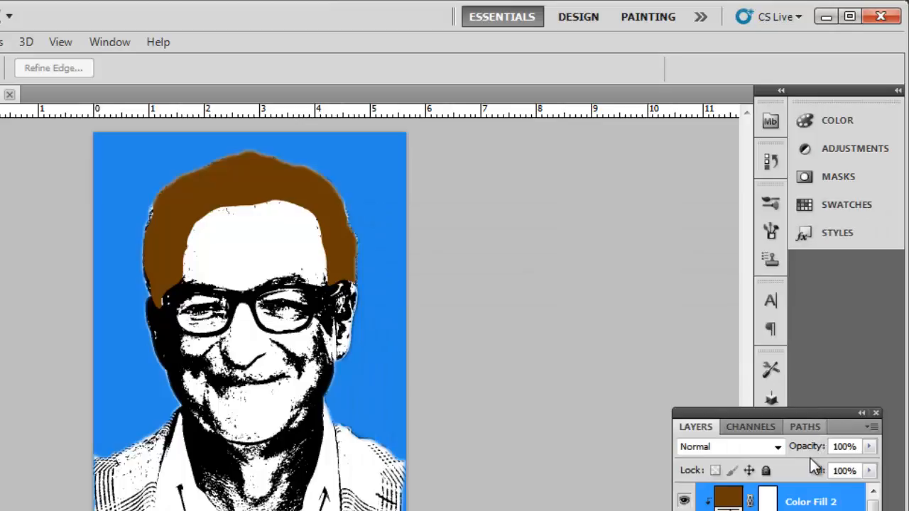
click(730, 446)
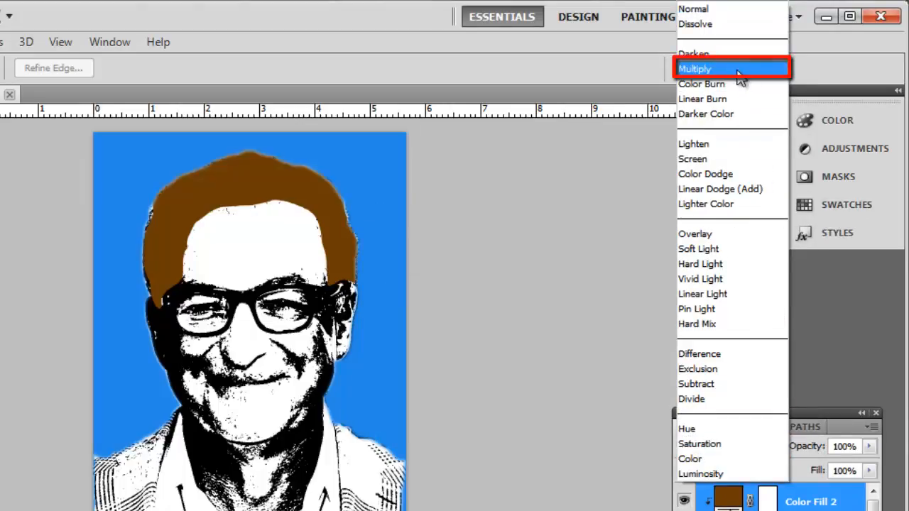
Step: Set the Color Fill 2 hair layer's blending mode to Multiply
click(700, 68)
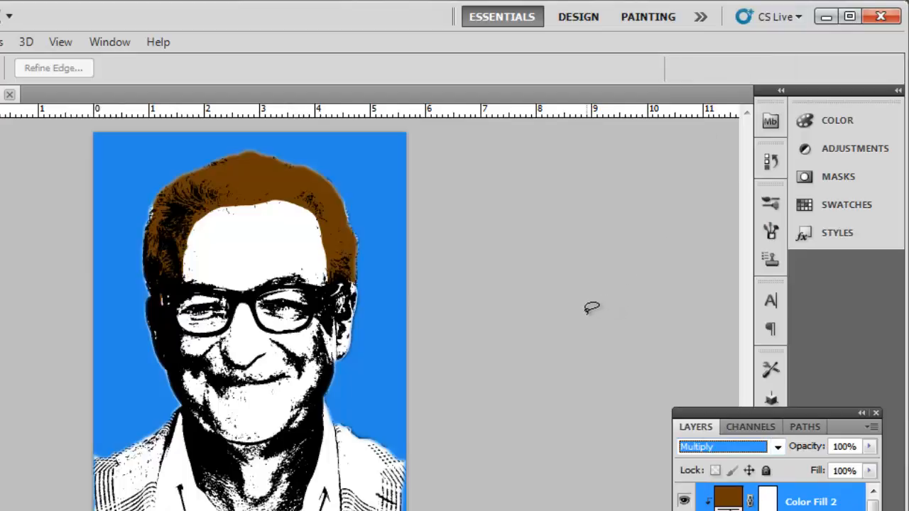
mouse_move(604, 350)
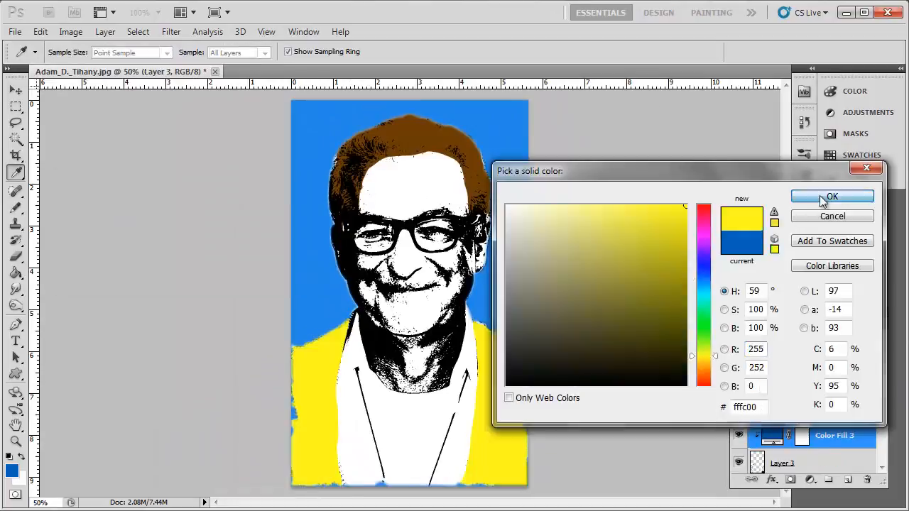
Step: Confirm the yellow clipped colour fill for the jacket
click(832, 196)
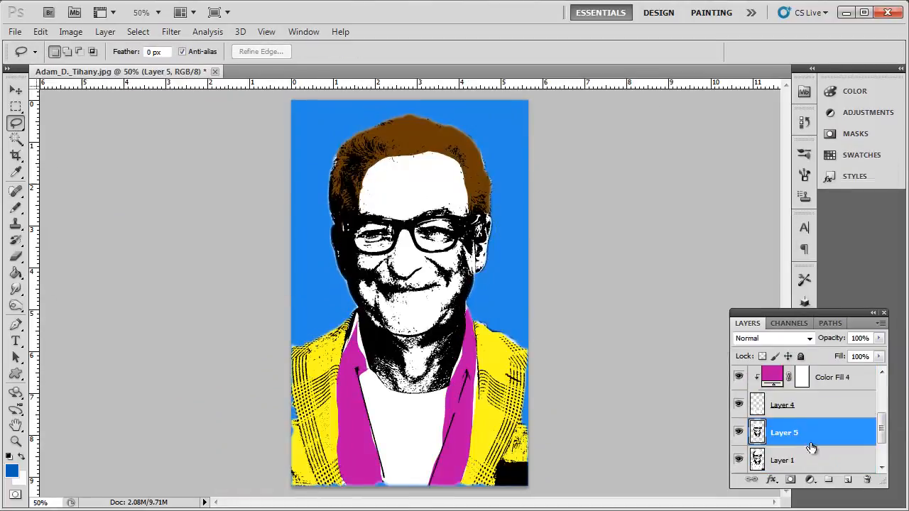